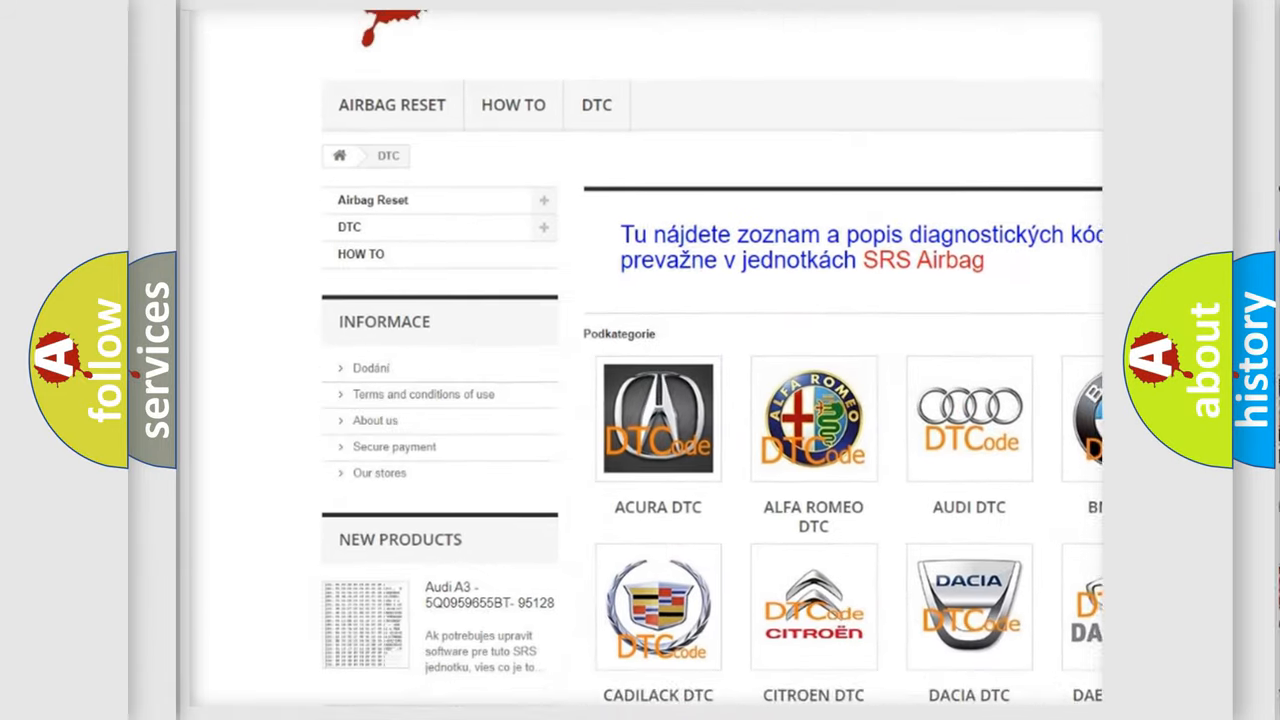
{"action": "scroll", "scroll_direction": "down", "scroll_amount": 3}
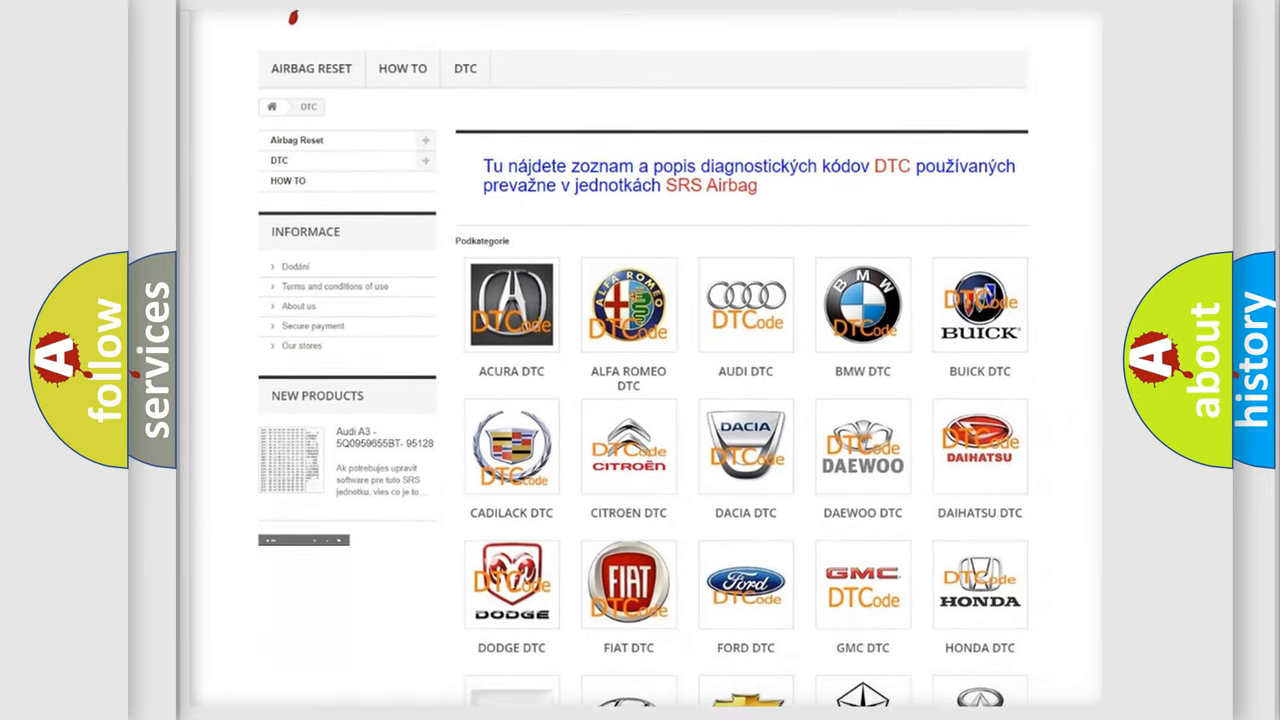
{"action": "scroll", "scroll_direction": "down", "scroll_amount": 3}
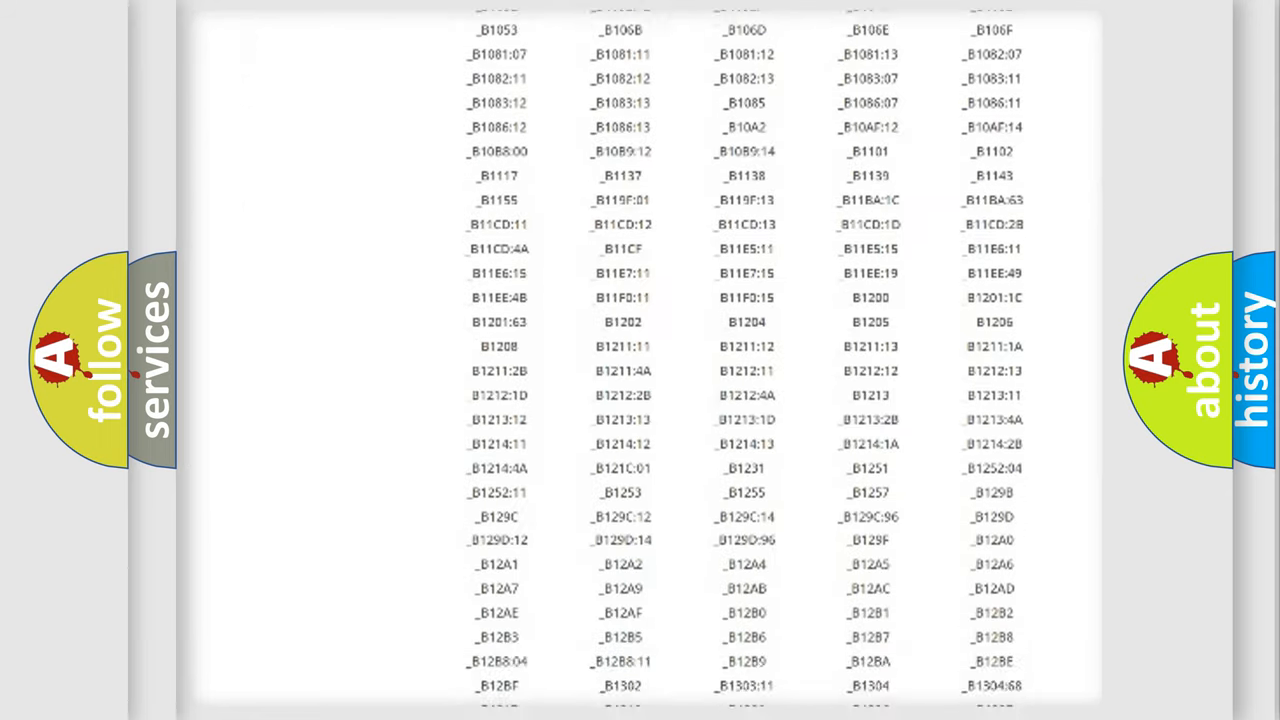
{"action": "scroll", "scroll_direction": "down", "scroll_amount": 3}
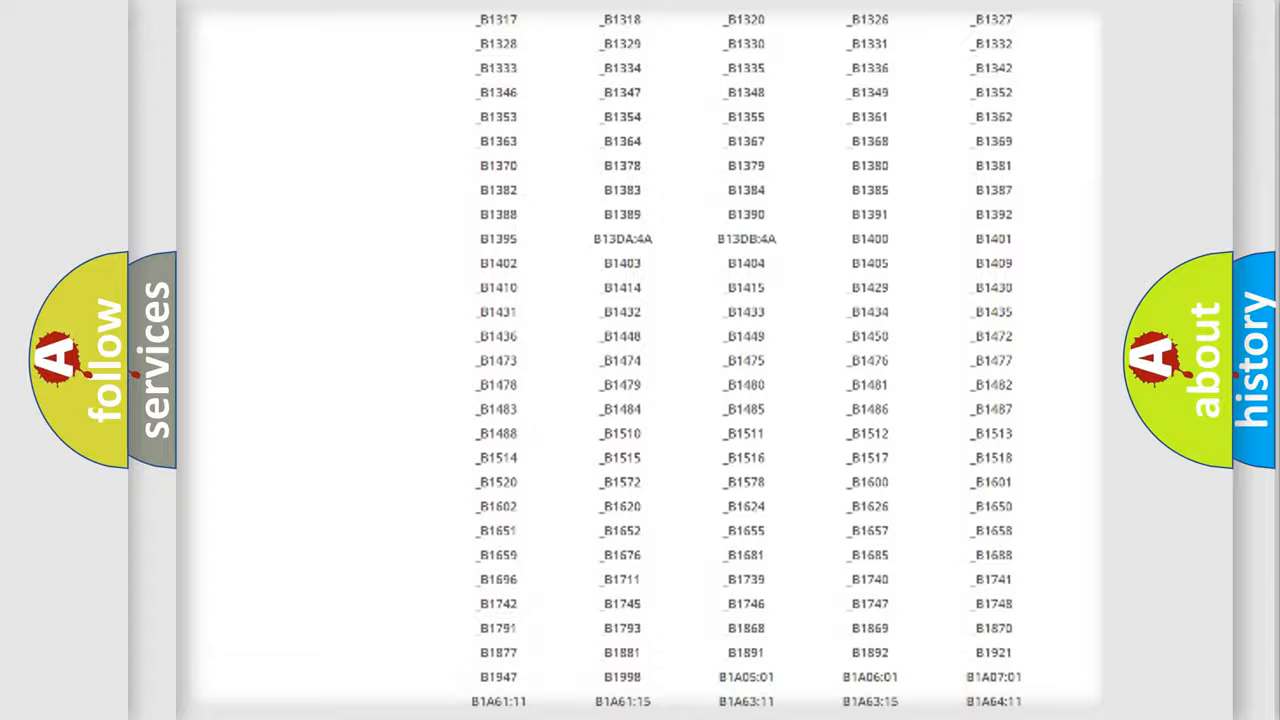